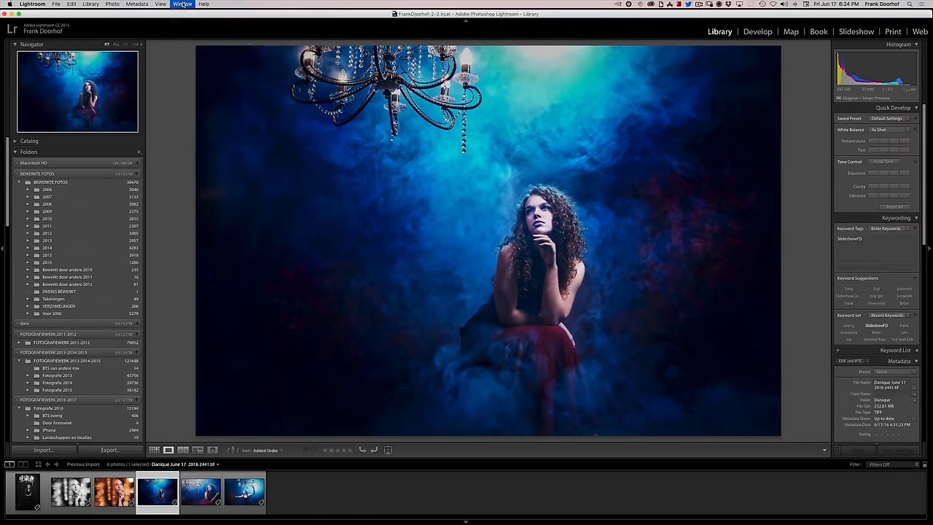
- Bring up the Window menu's Workspace list to reach Dual Monitor - Large Browser
left_click(182, 3)
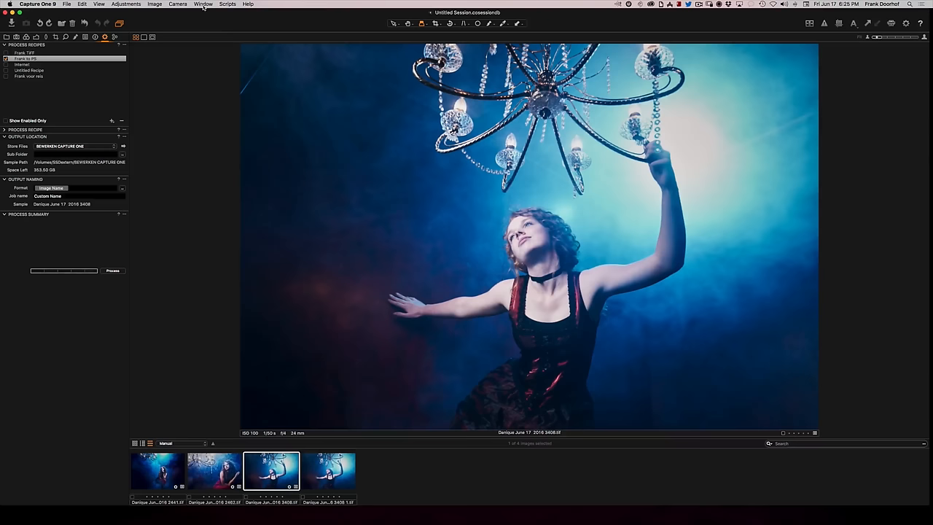
left_click(202, 4)
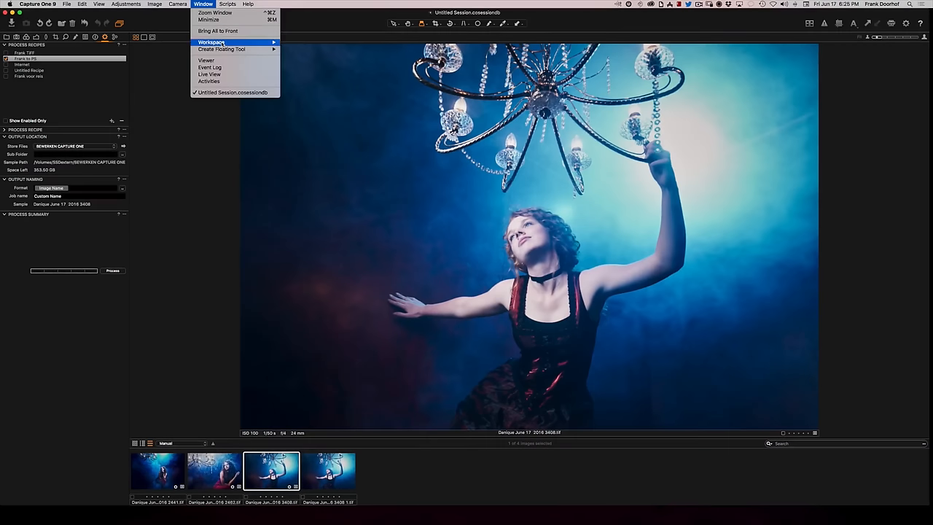
mouse_move(211, 42)
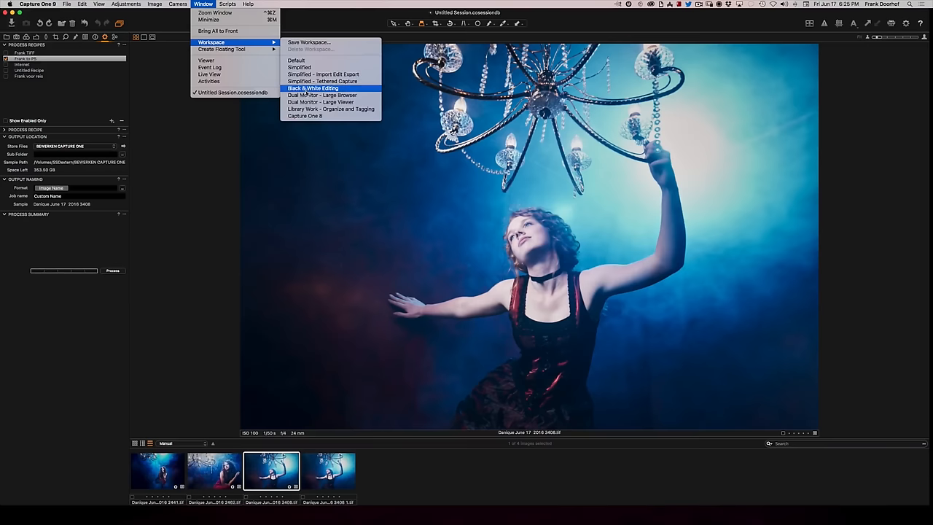
mouse_move(321, 95)
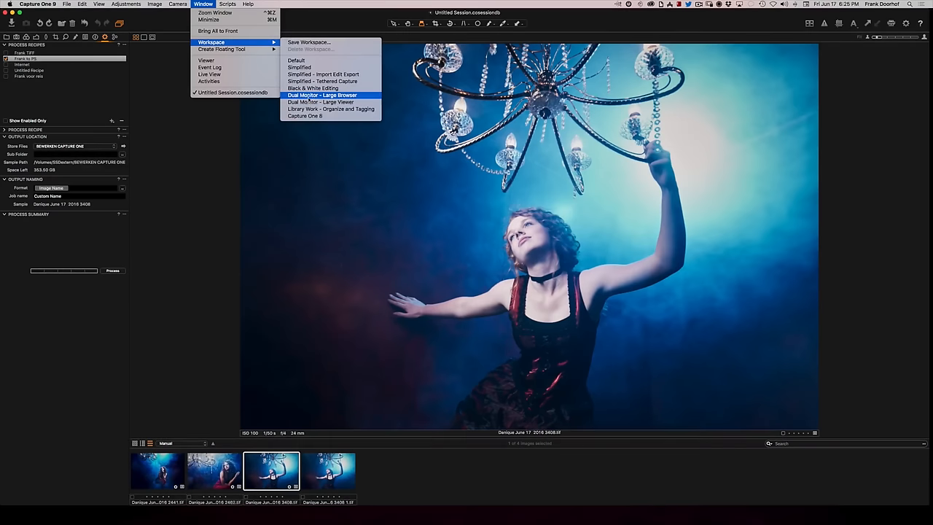